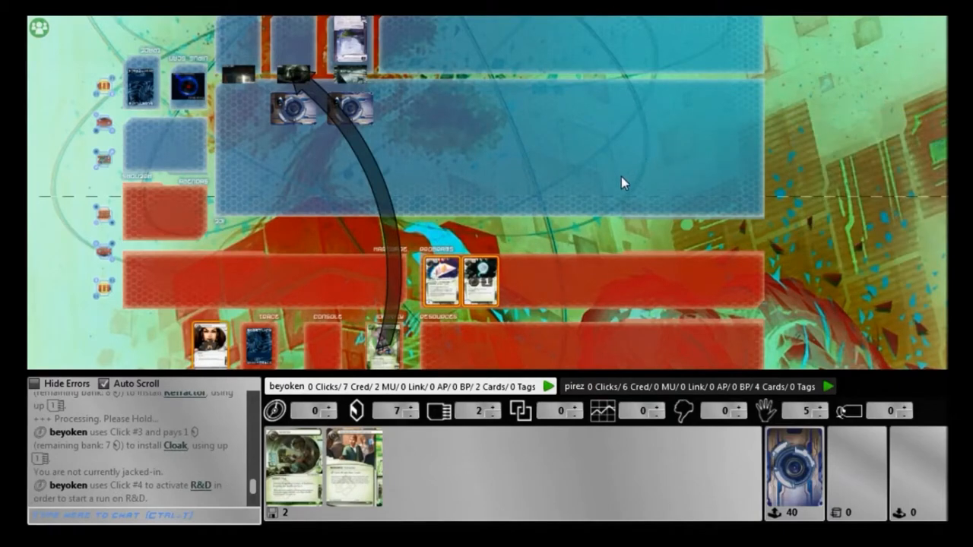
mouse_move(764, 250)
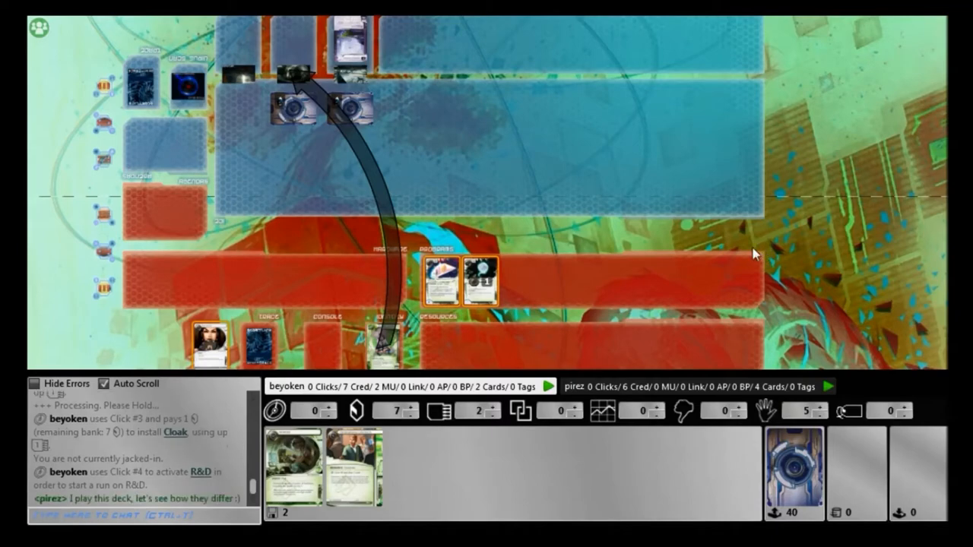
Chat 'niec :D' and confirm proceeding into R&D to access its top card.
text(niec :D)
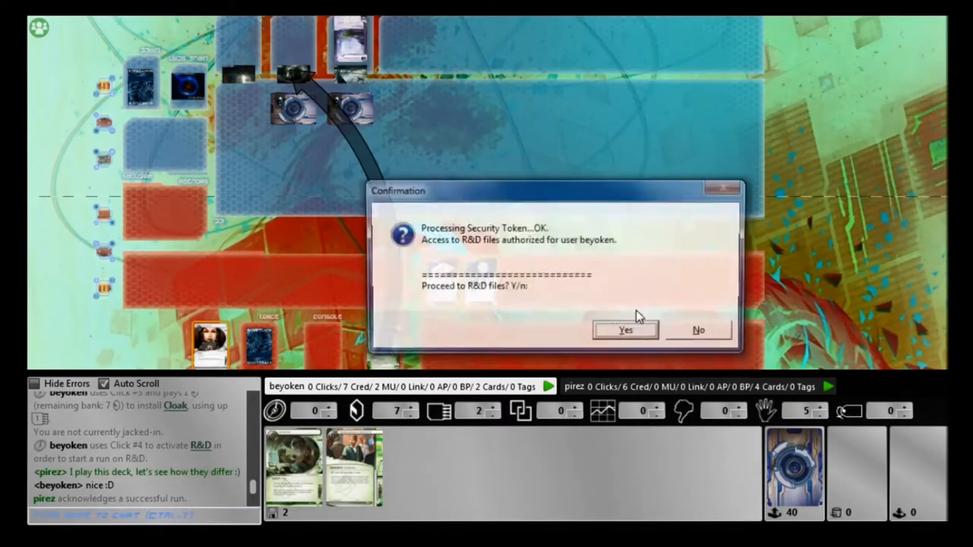
click(625, 330)
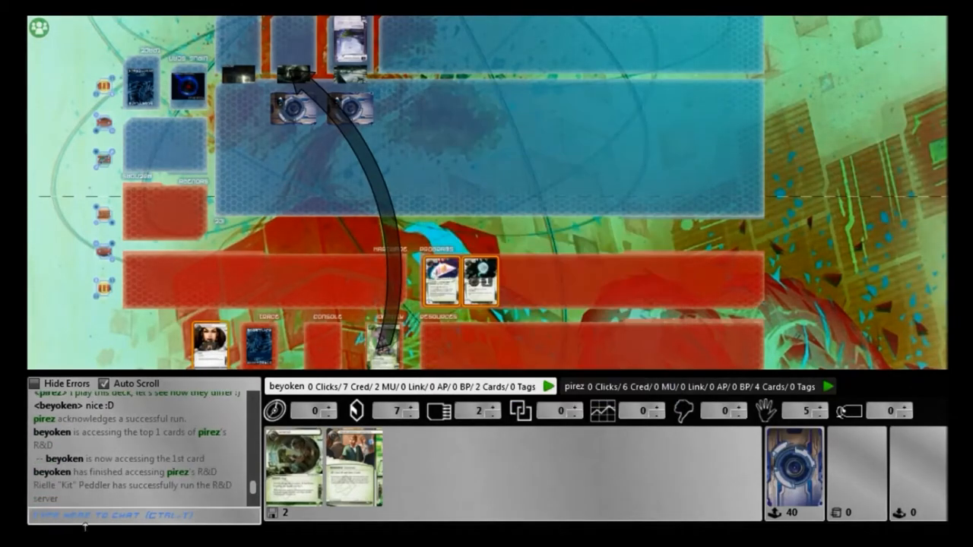
Send 'THAT' in the game chat.
text(THAT)
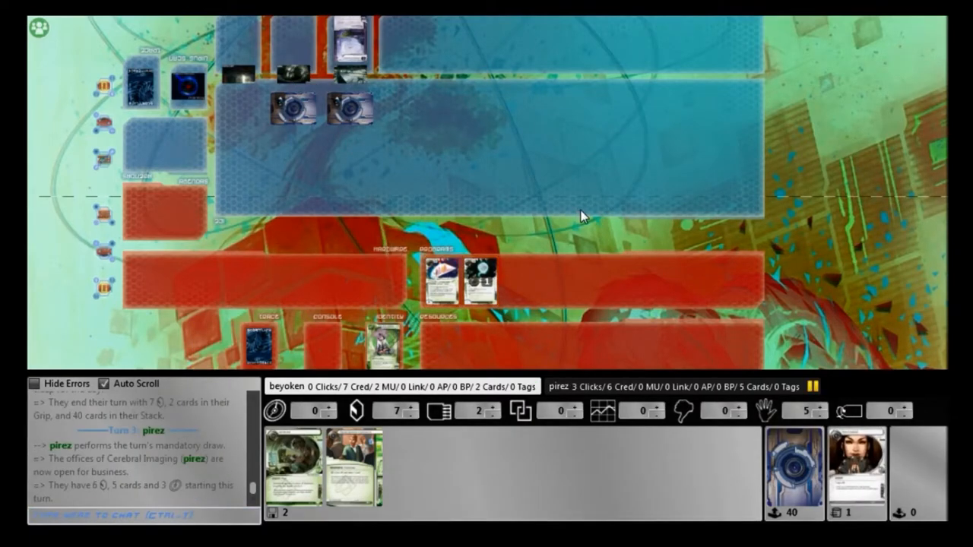
mouse_move(655, 287)
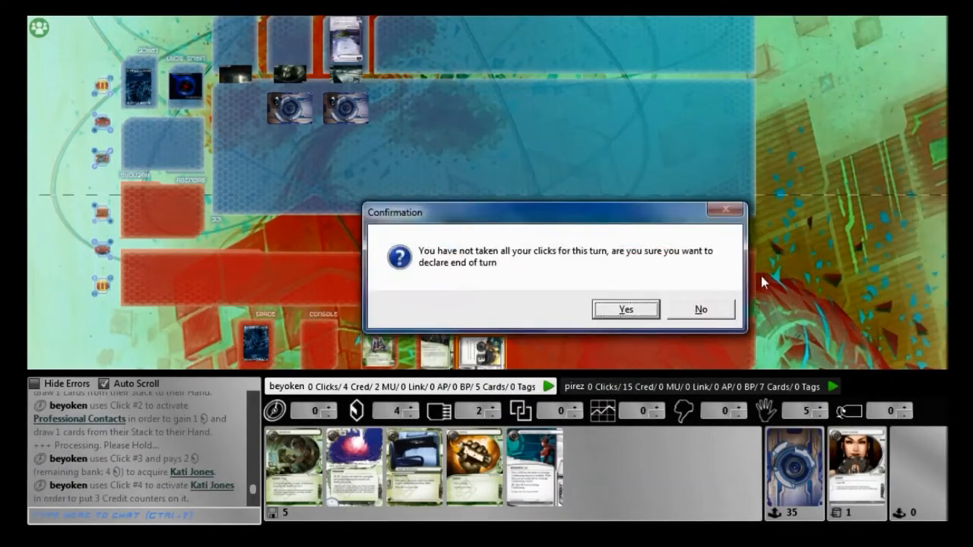
Confirm ending the turn with clicks still remaining.
click(624, 308)
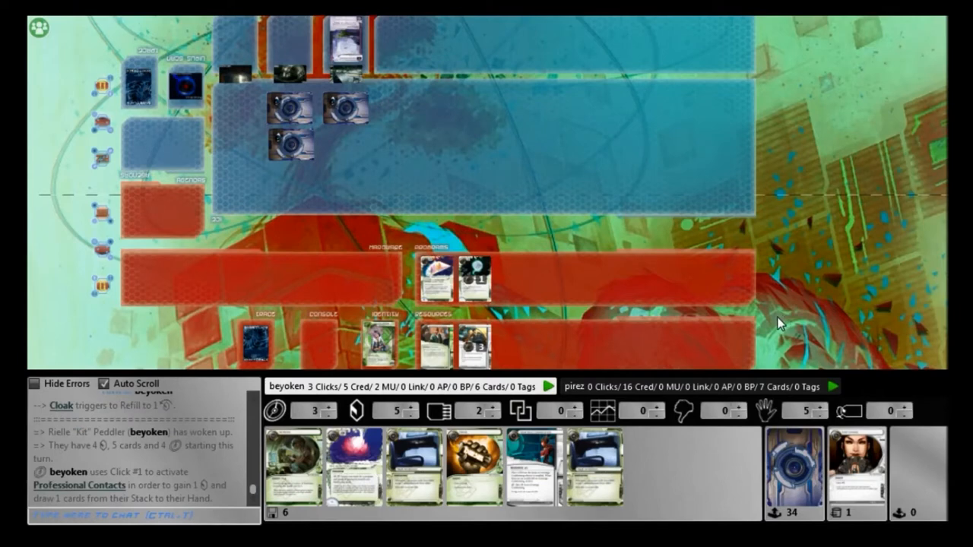
mouse_move(461, 367)
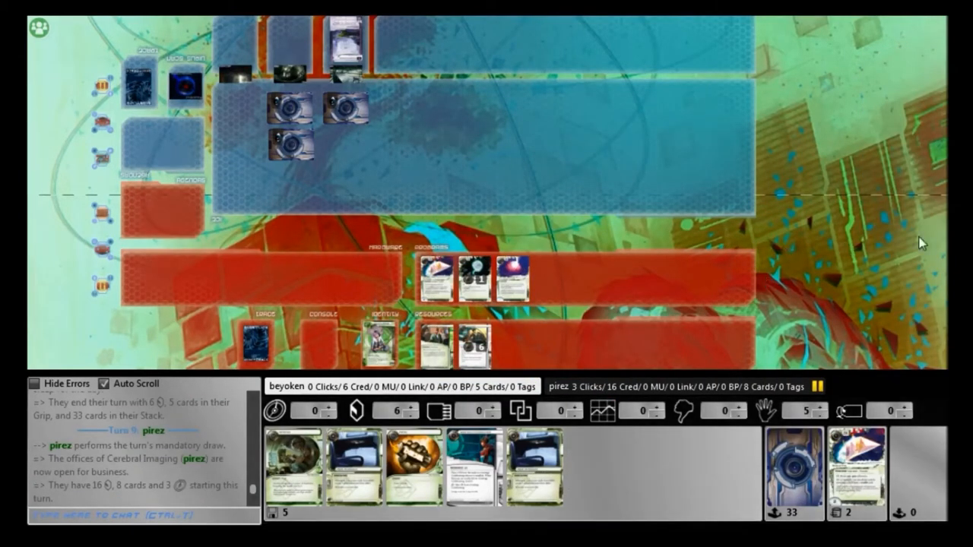
mouse_move(910, 251)
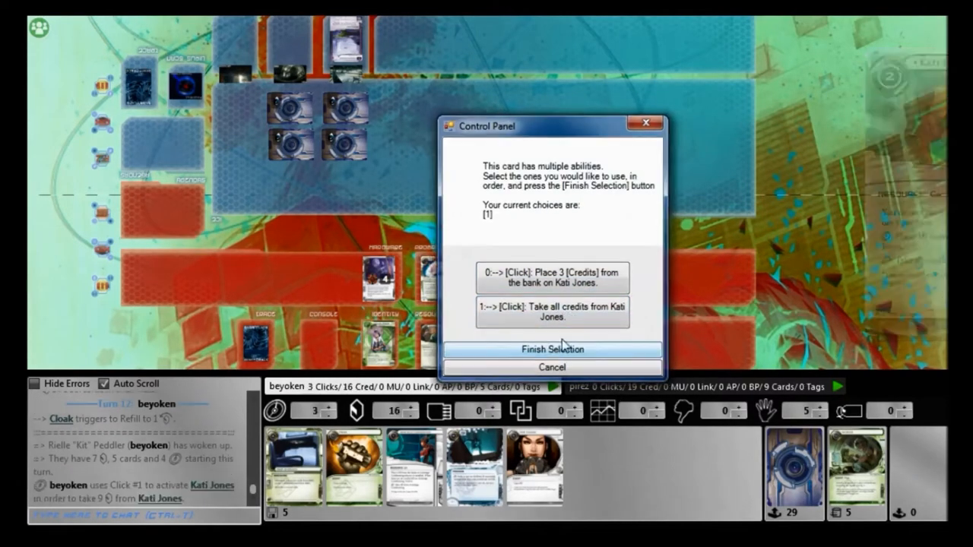
click(553, 349)
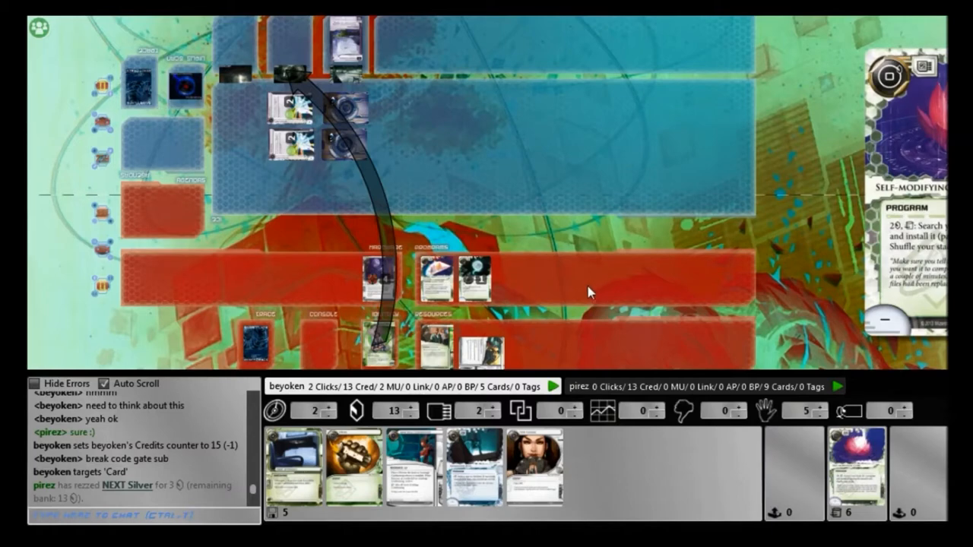
mouse_move(129, 251)
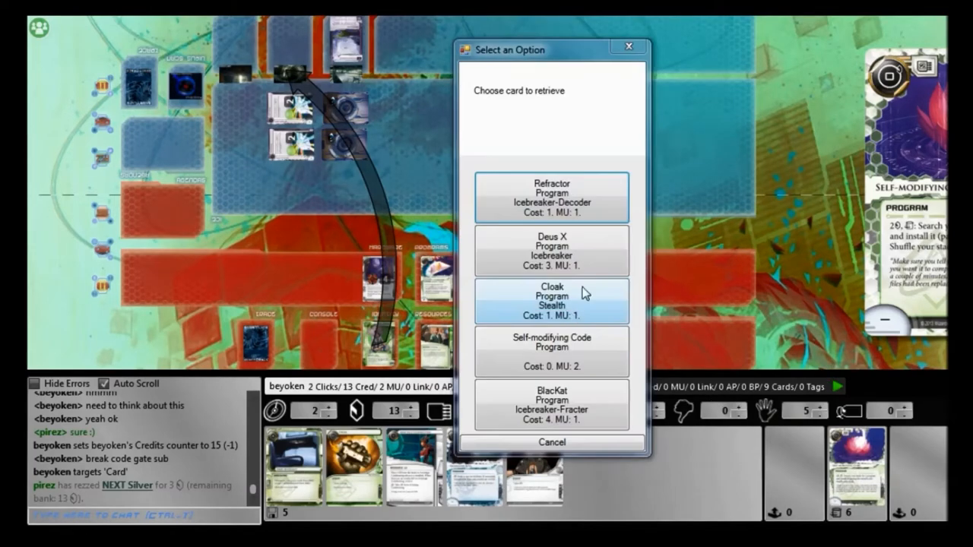
Pick the program for Self-modifying Code to fetch from the stack.
click(552, 404)
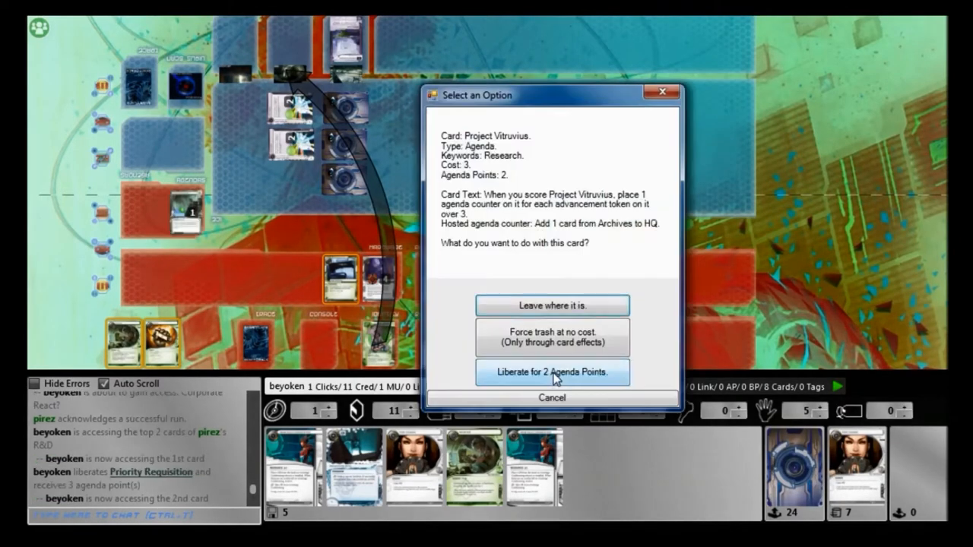
Liberate Project Vitruvius for 2 agenda points.
click(552, 372)
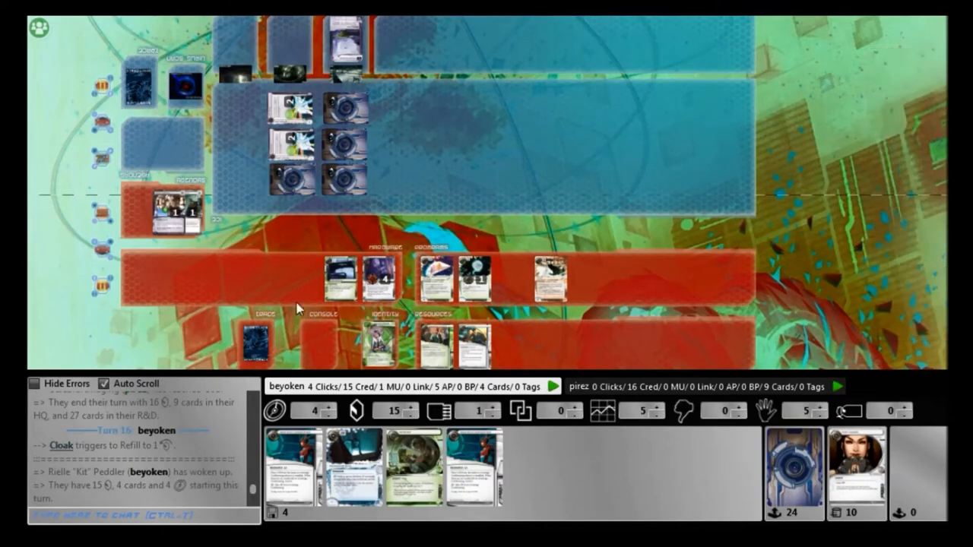
mouse_move(437, 359)
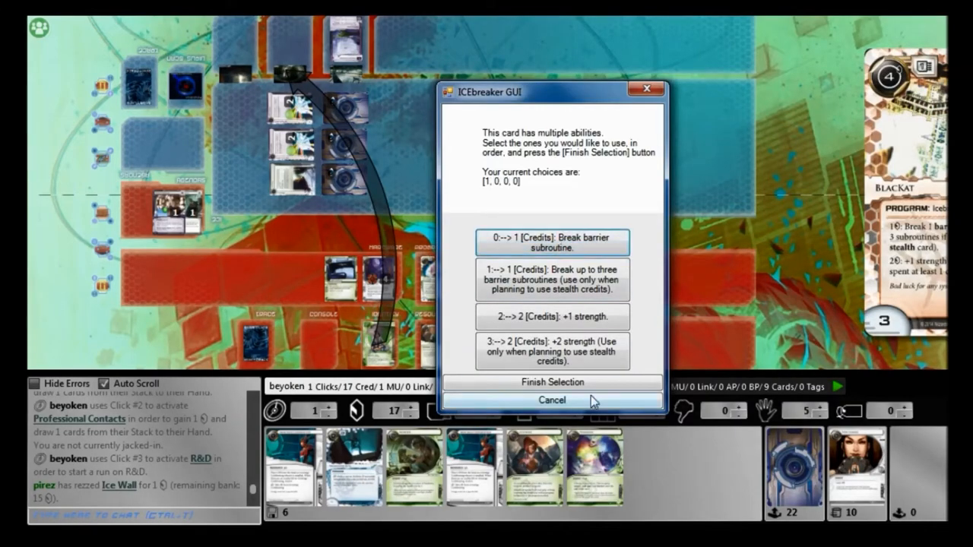
Break Ice Wall's barrier with BlacKat and confirm accessing the top 2 R&D cards.
click(553, 382)
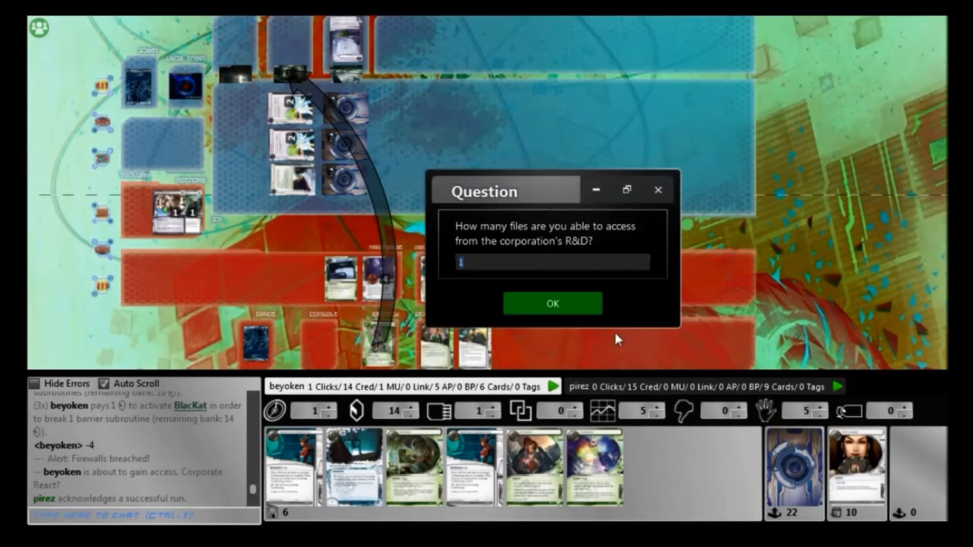
click(552, 304)
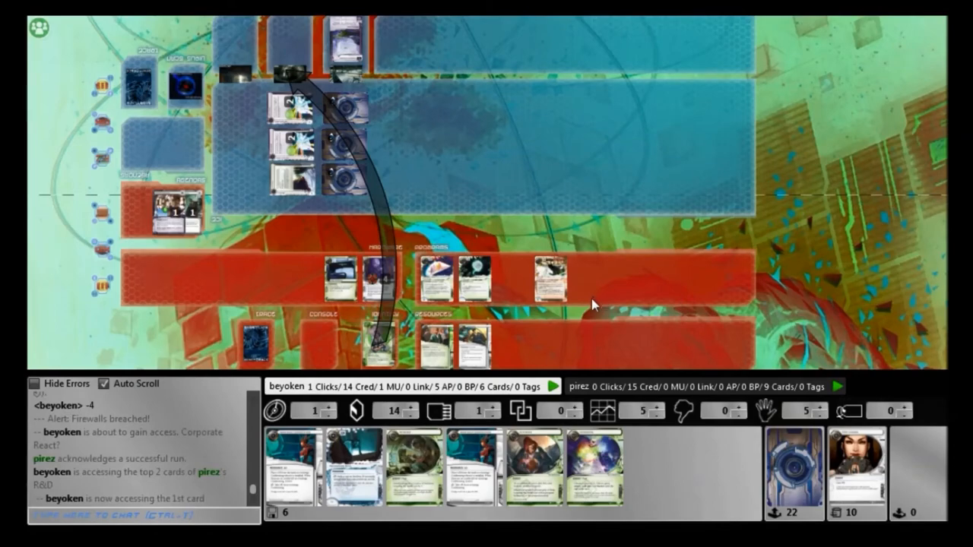